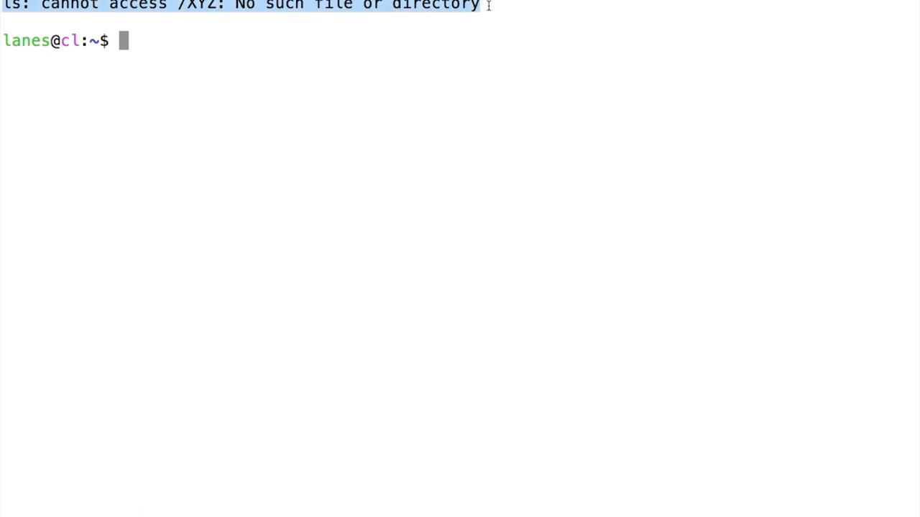
mouse_move(494, 21)
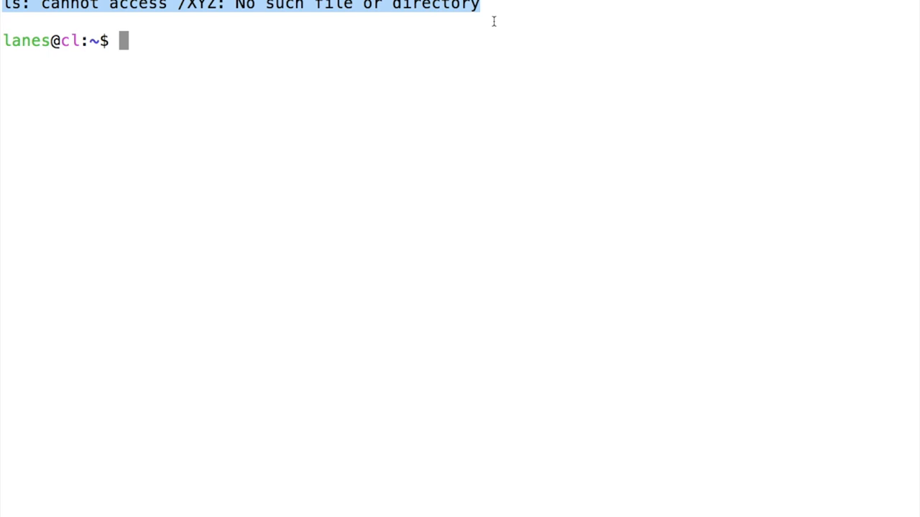
- Run ls -l /XYZ with stderr redirected via 2> /dev/null so no error prints
type("ls -")
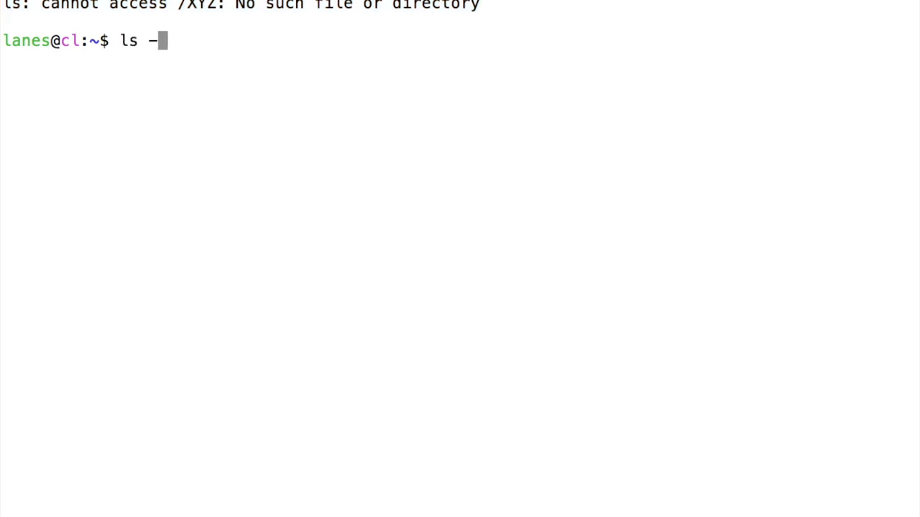
type("l /XYZ")
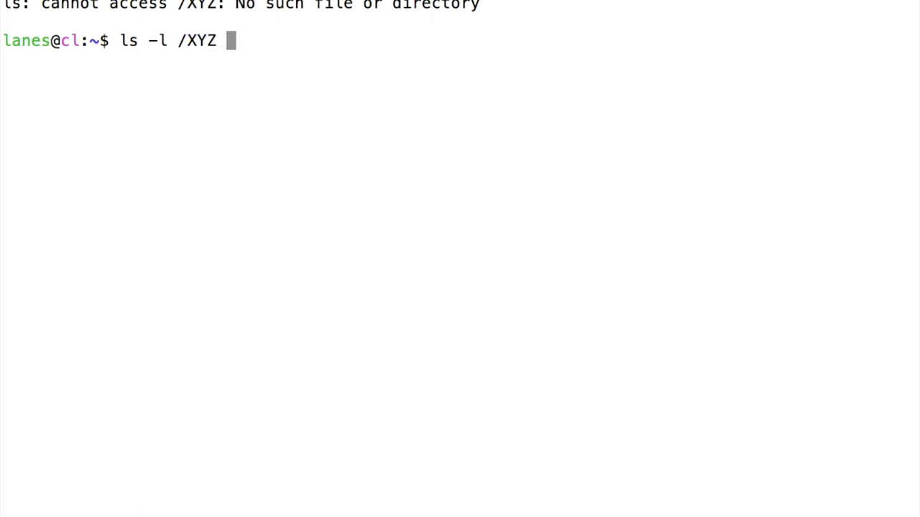
type("2")
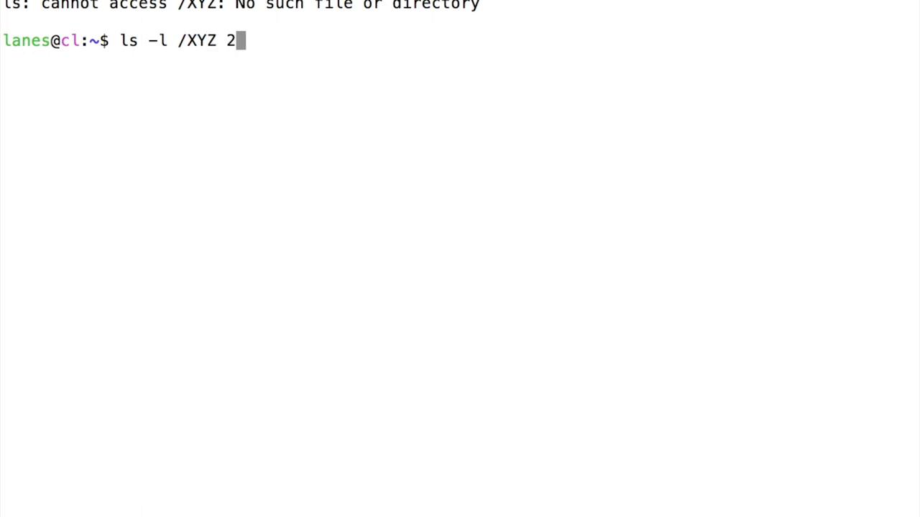
type("> /dev/null")
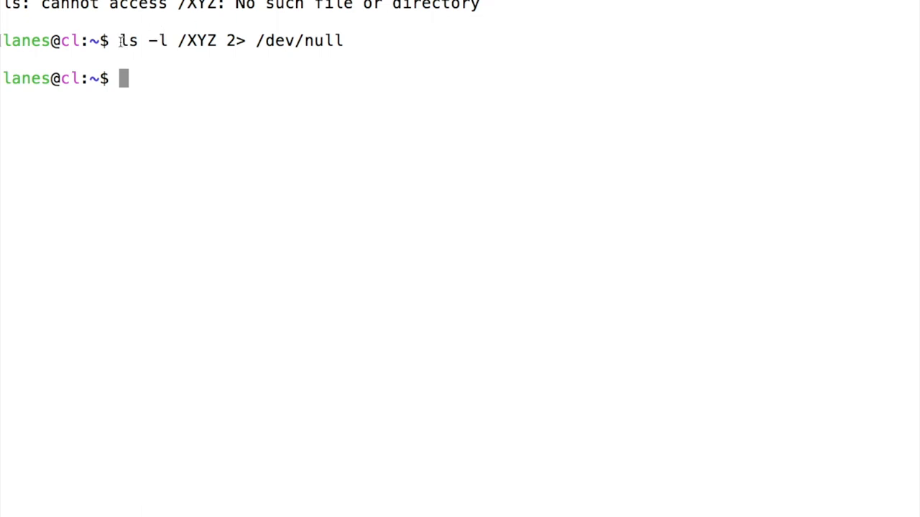
double_click(127, 40)
type("file /dev/nul")
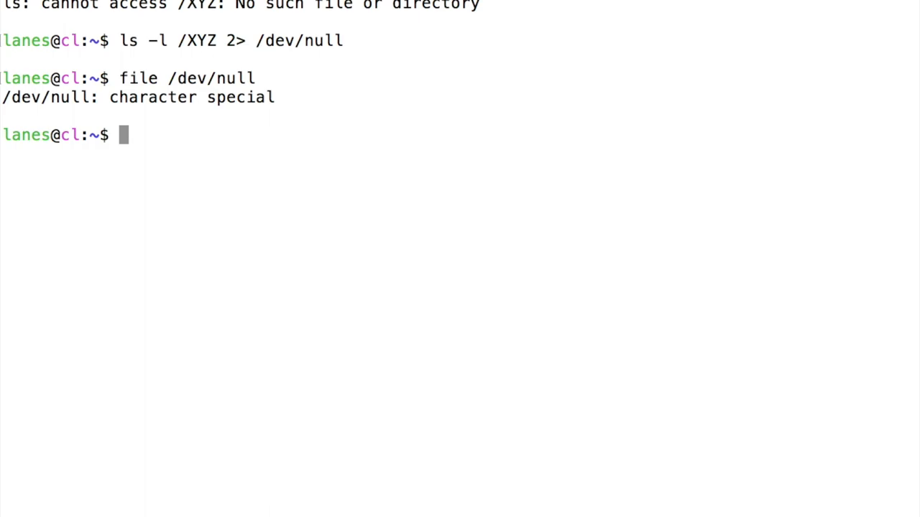
- Begin a less command at the prompt after confirming /dev/null is character special
type("less")
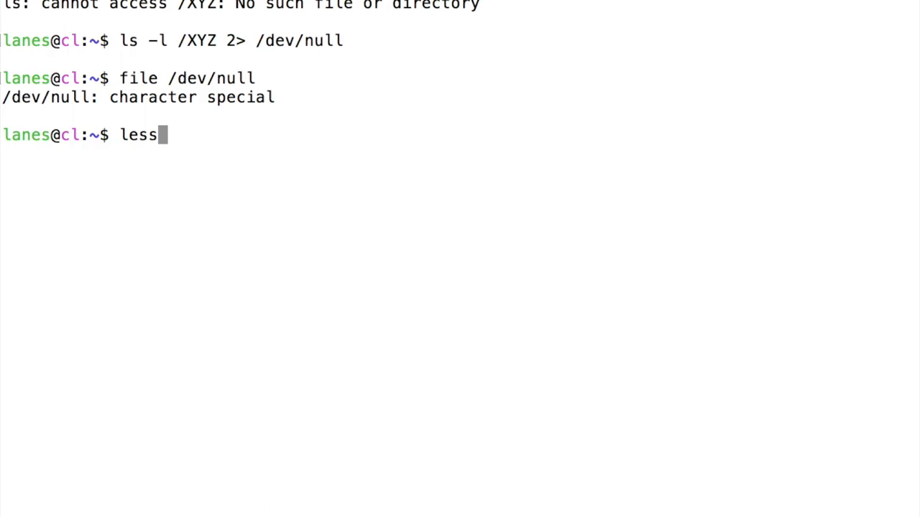
- View /dev/null in the less pager, quit, and return to a cleared prompt
type("/dev/null")
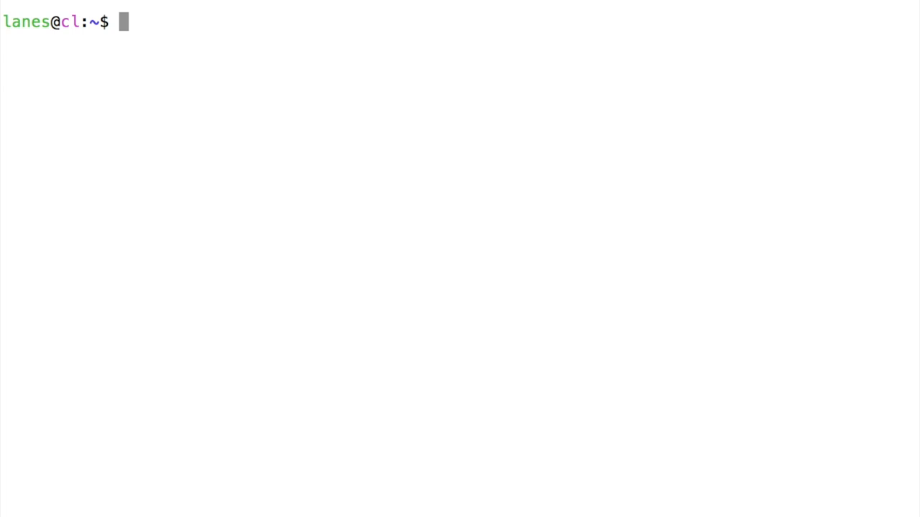
- Enter ls /usr/bin /XYZ with both streams redirected using &> /dev/null
type("ls /us")
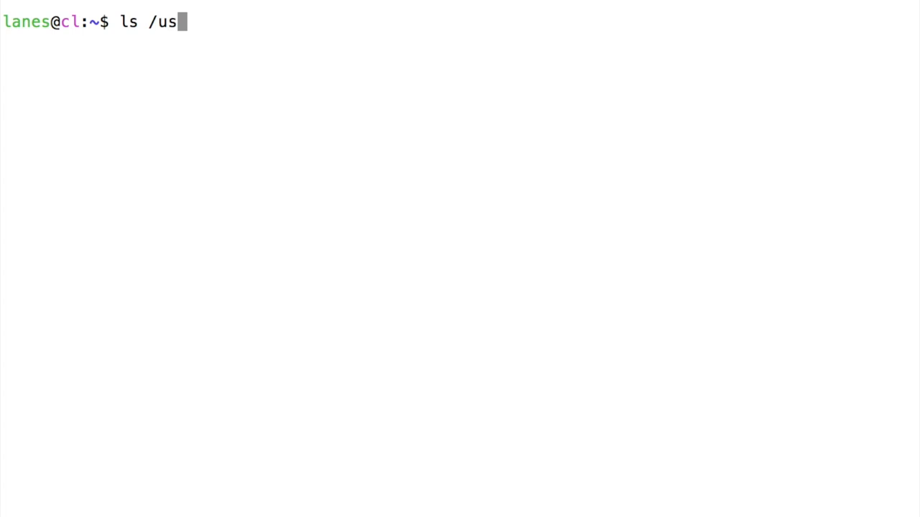
type("r/bin /XY")
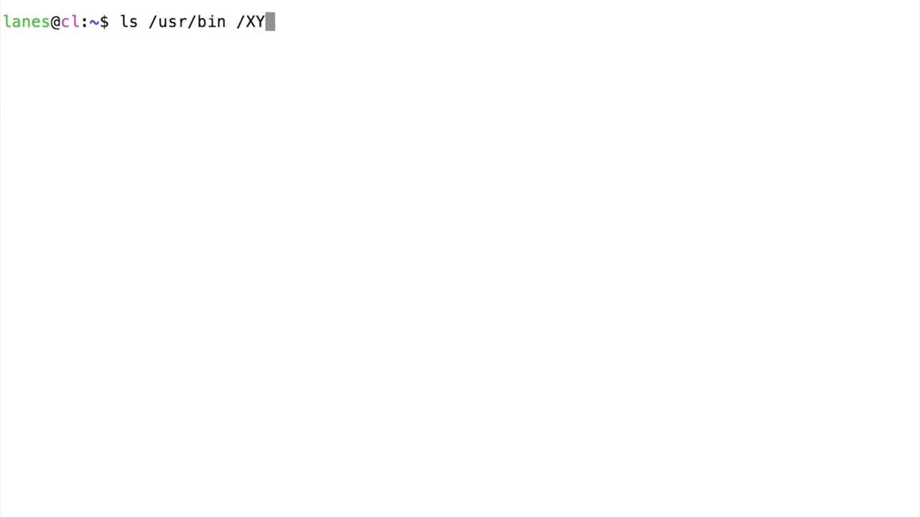
type("Z &>")
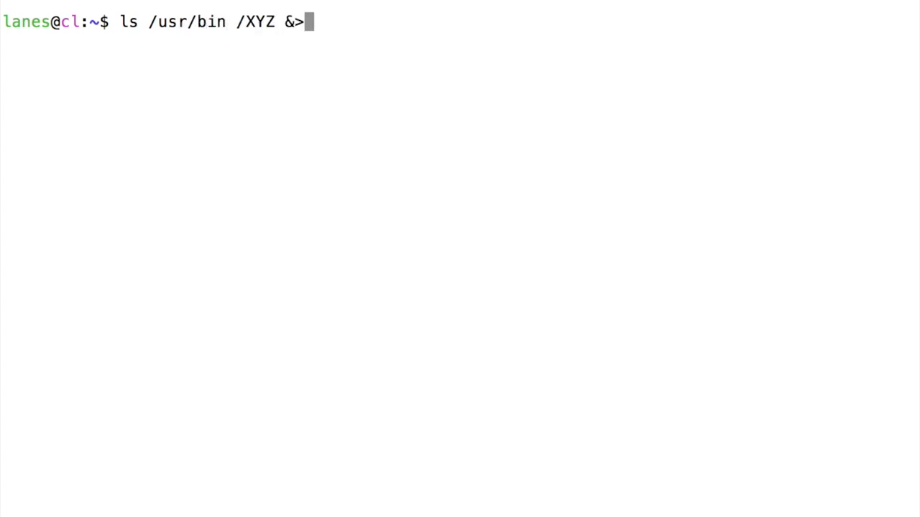
type("/dev")
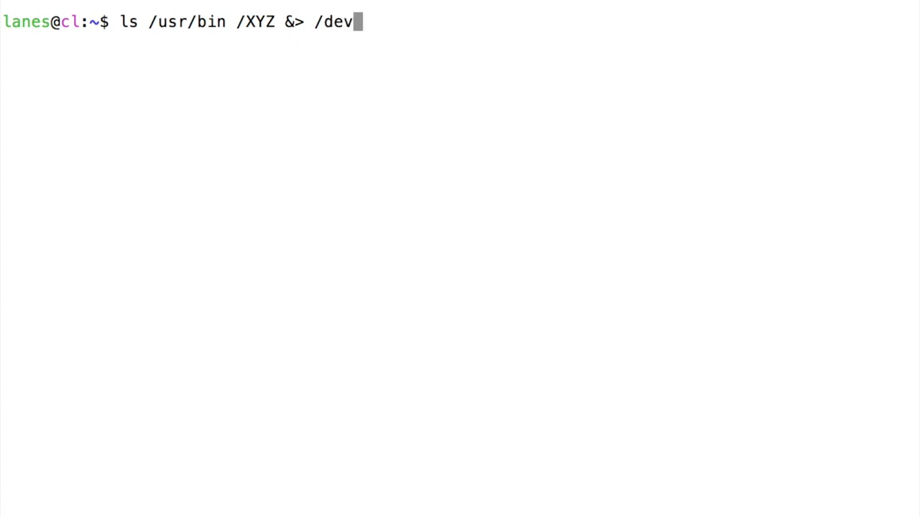